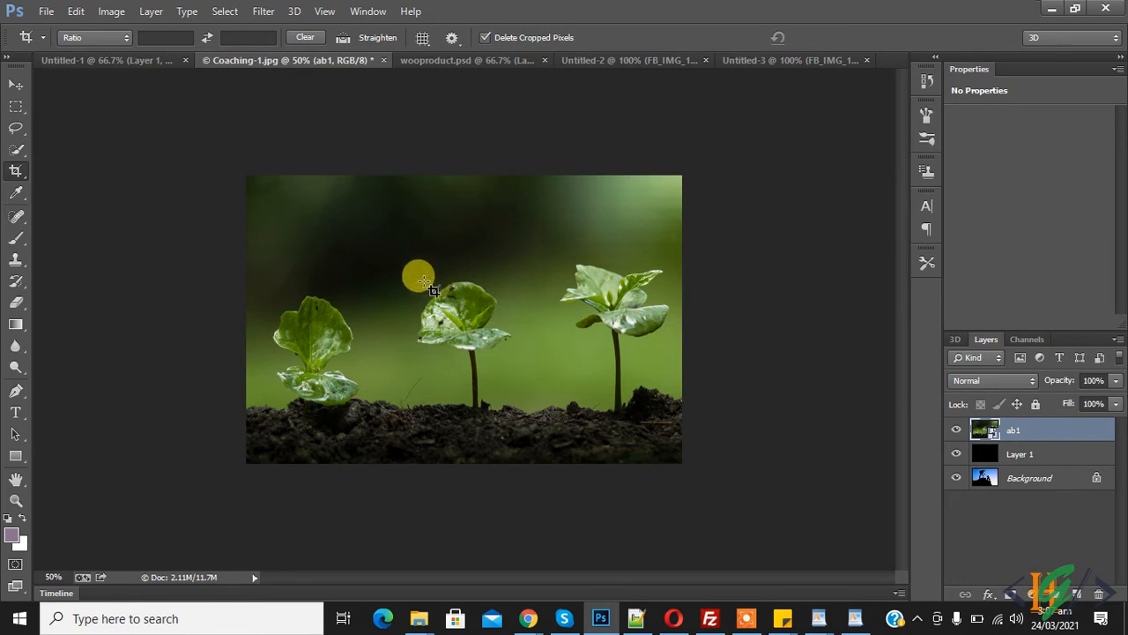
{"action": "mouse_move", "coordinate": [370, 274]}
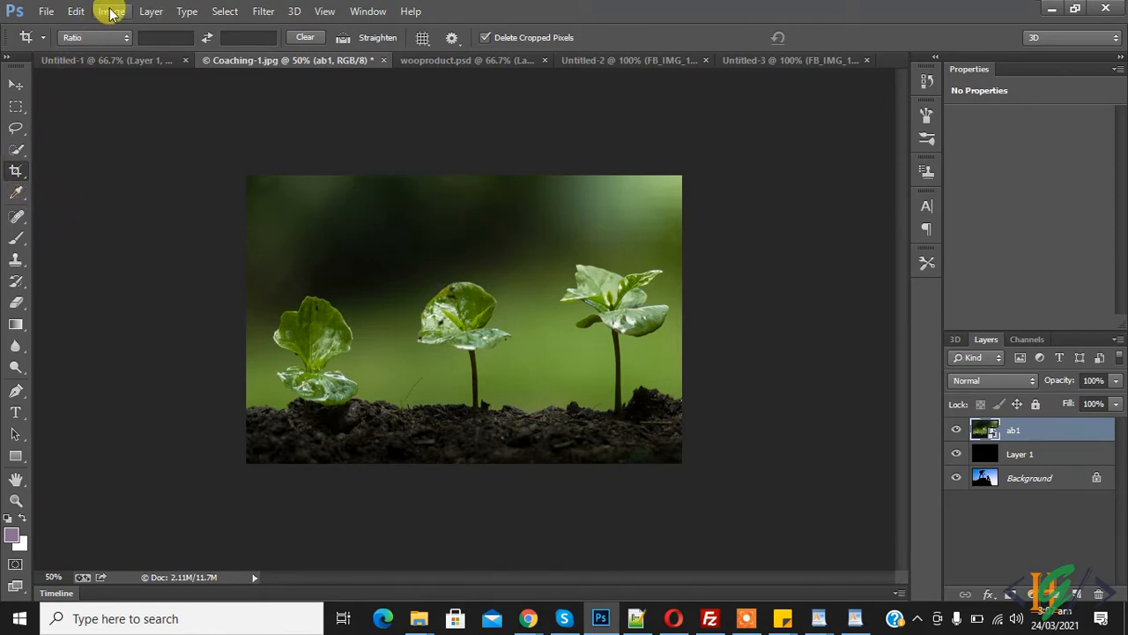
- Try the Image Size width units (millimetres, percent, pixels) and cancel without resizing
{"action": "left_click", "coordinate": [111, 11]}
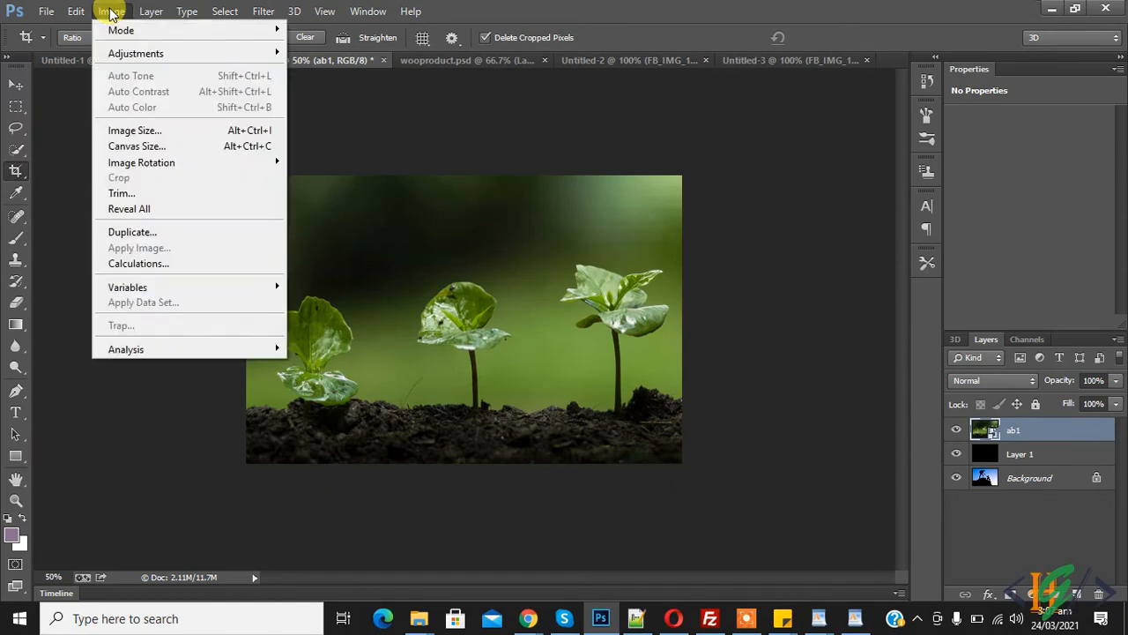
{"action": "mouse_move", "coordinate": [150, 130]}
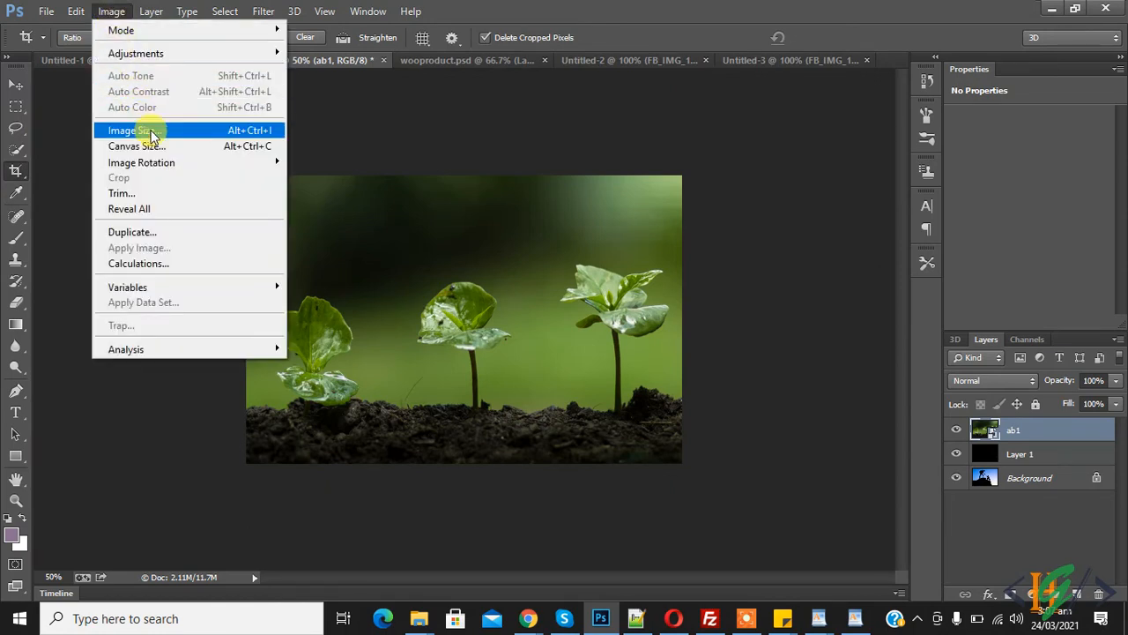
{"action": "left_click", "coordinate": [132, 131]}
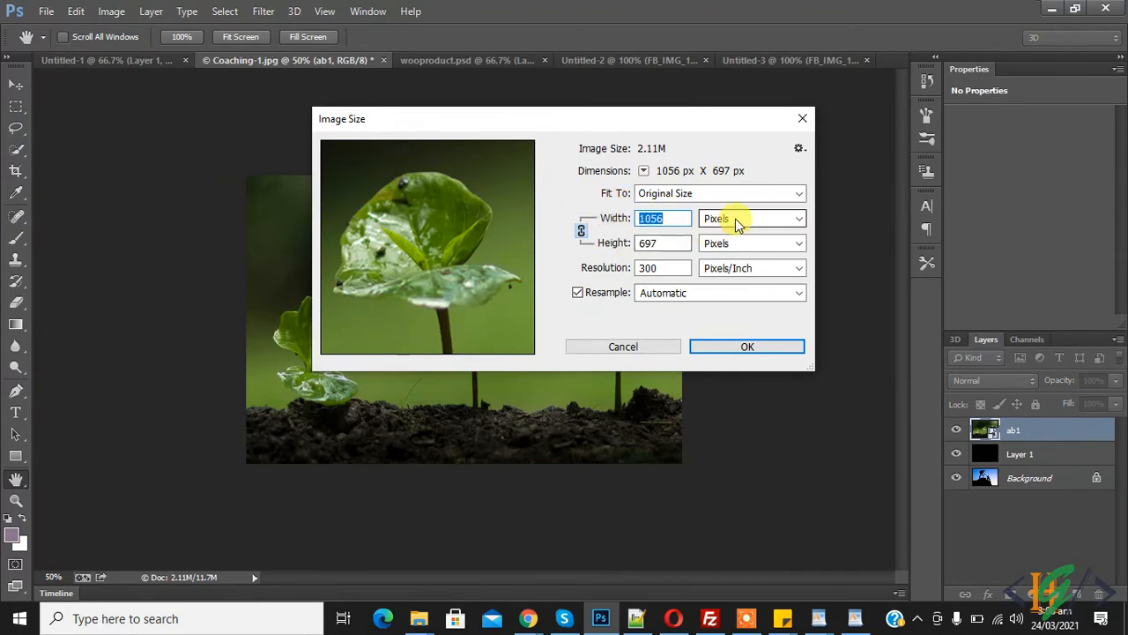
{"action": "left_click", "coordinate": [749, 218]}
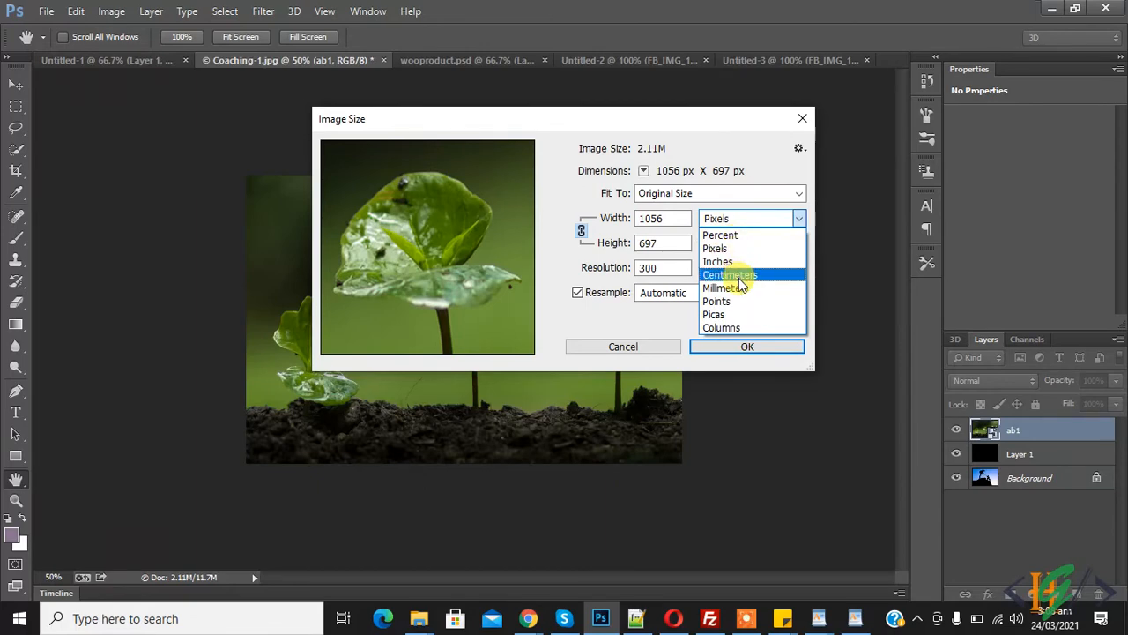
{"action": "left_click", "coordinate": [730, 275]}
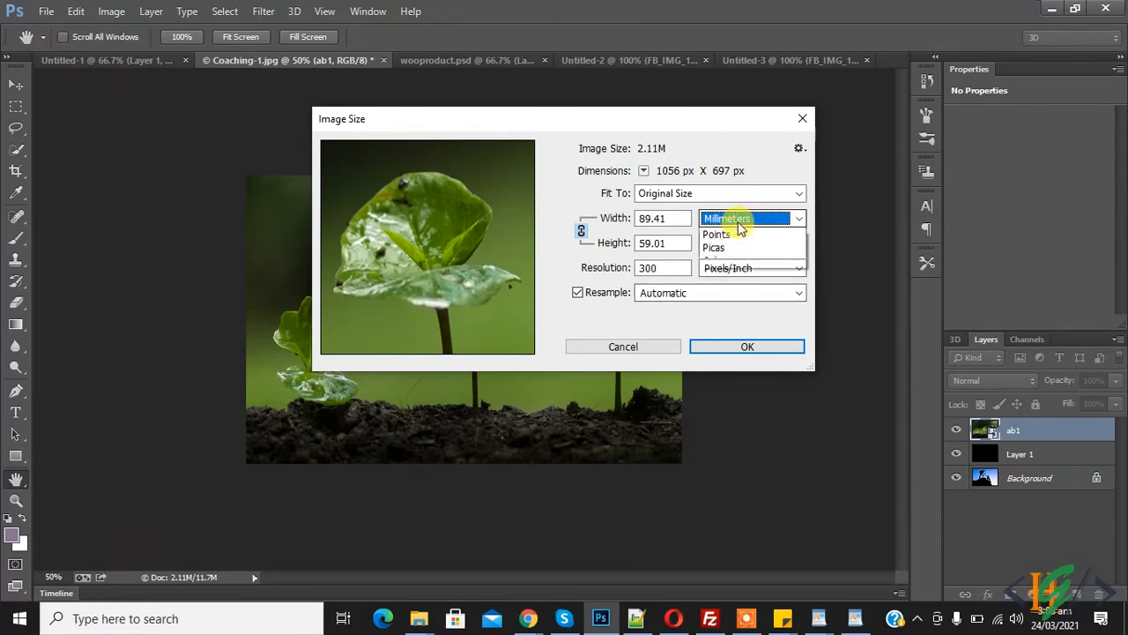
{"action": "left_click", "coordinate": [723, 218]}
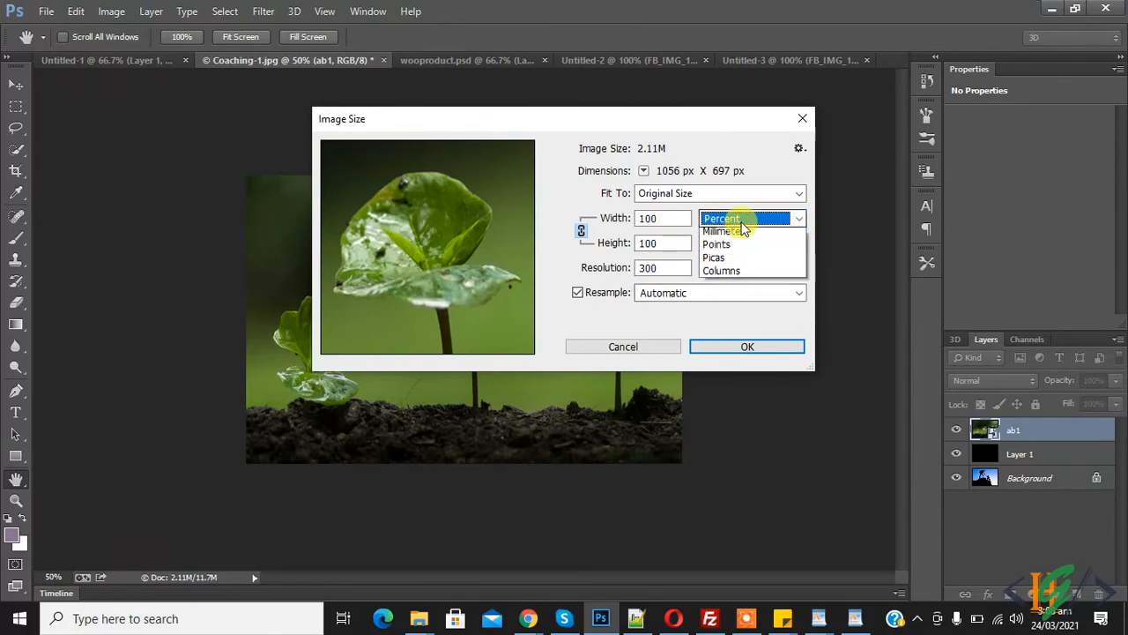
{"action": "left_click", "coordinate": [716, 218]}
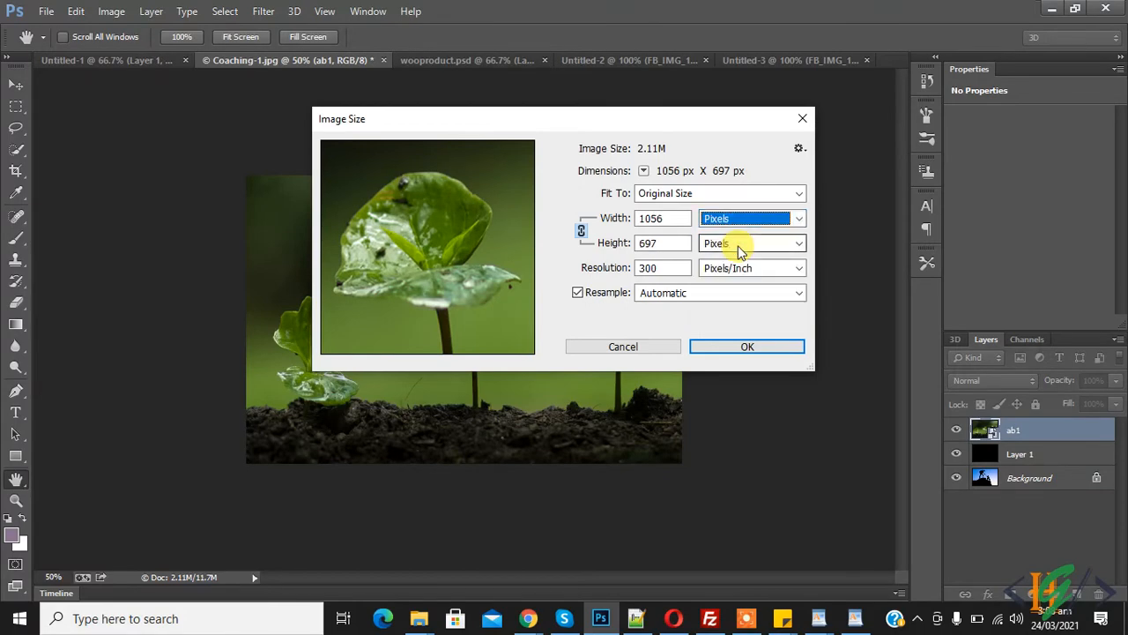
{"action": "left_click", "coordinate": [625, 345]}
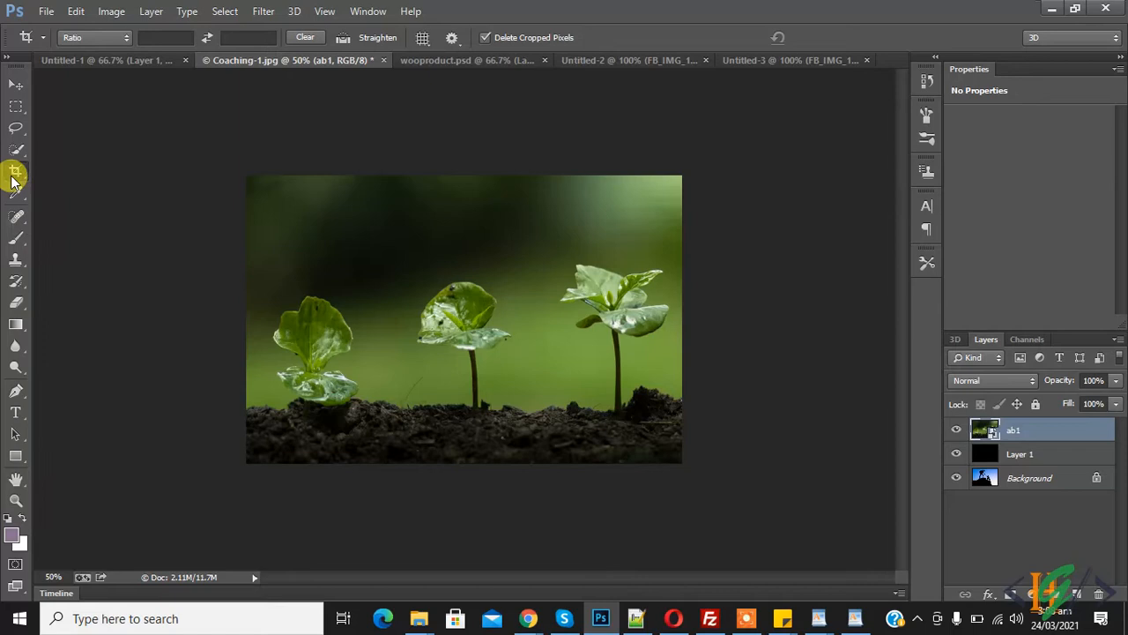
{"action": "mouse_move", "coordinate": [14, 173]}
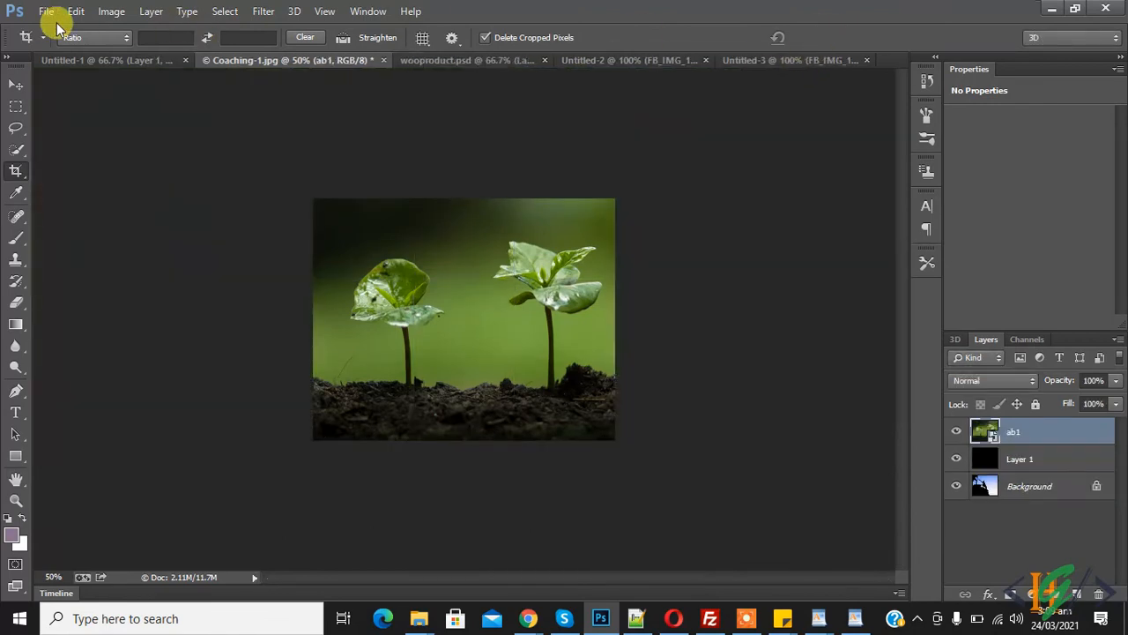
- In Image Size enter width 500 (after trying 400) and height 300 pixels, then apply
{"action": "left_click", "coordinate": [111, 11]}
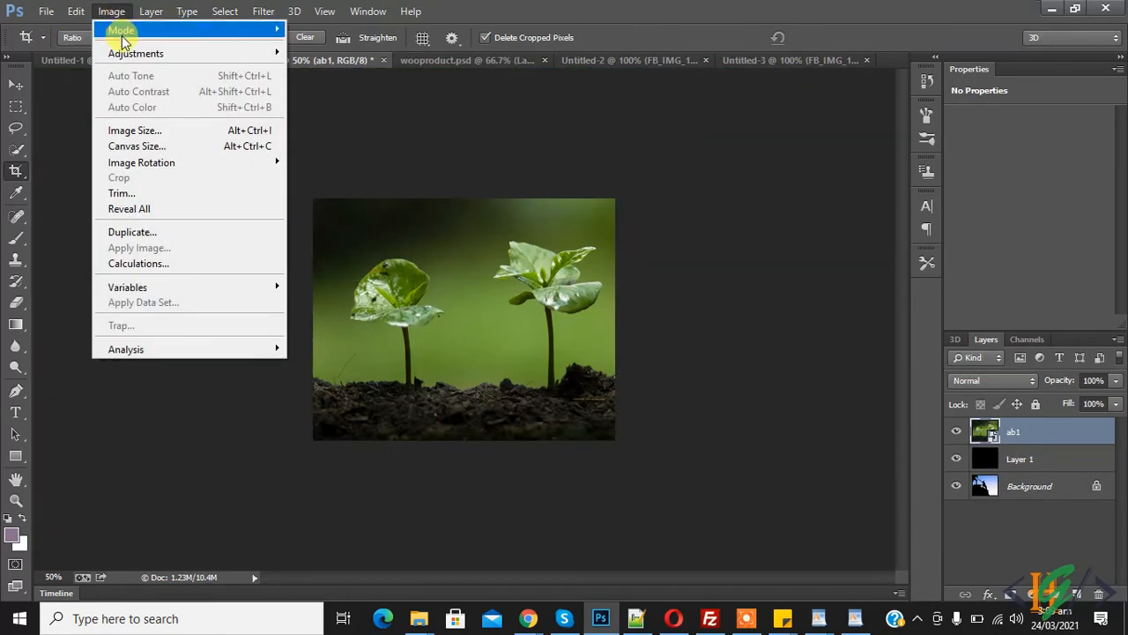
{"action": "left_click", "coordinate": [134, 130]}
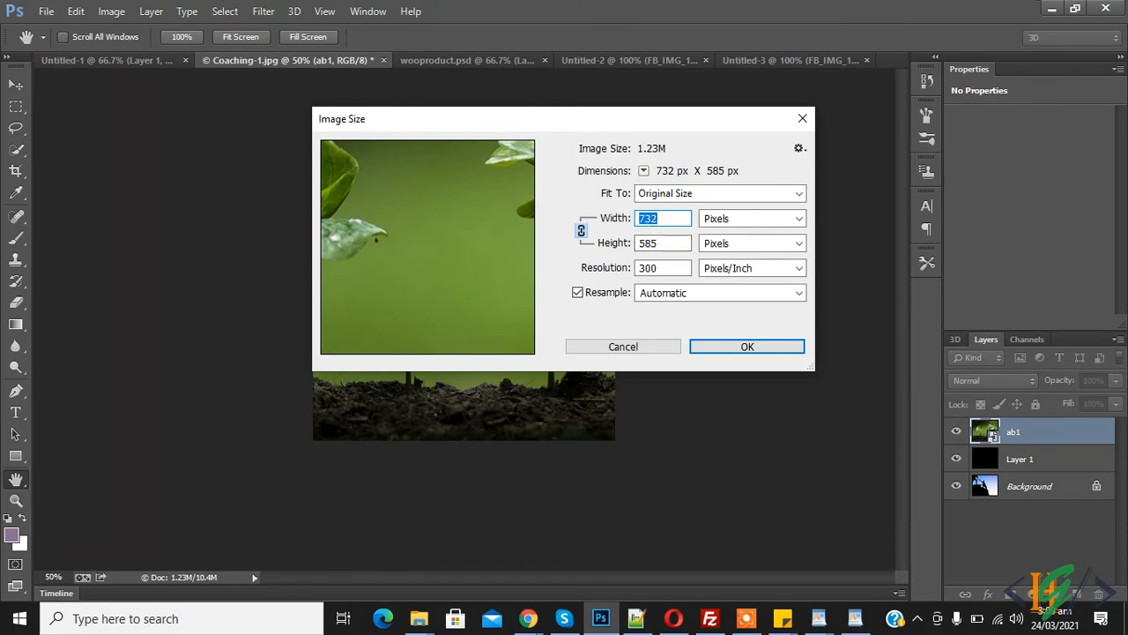
{"action": "type", "text": "400"}
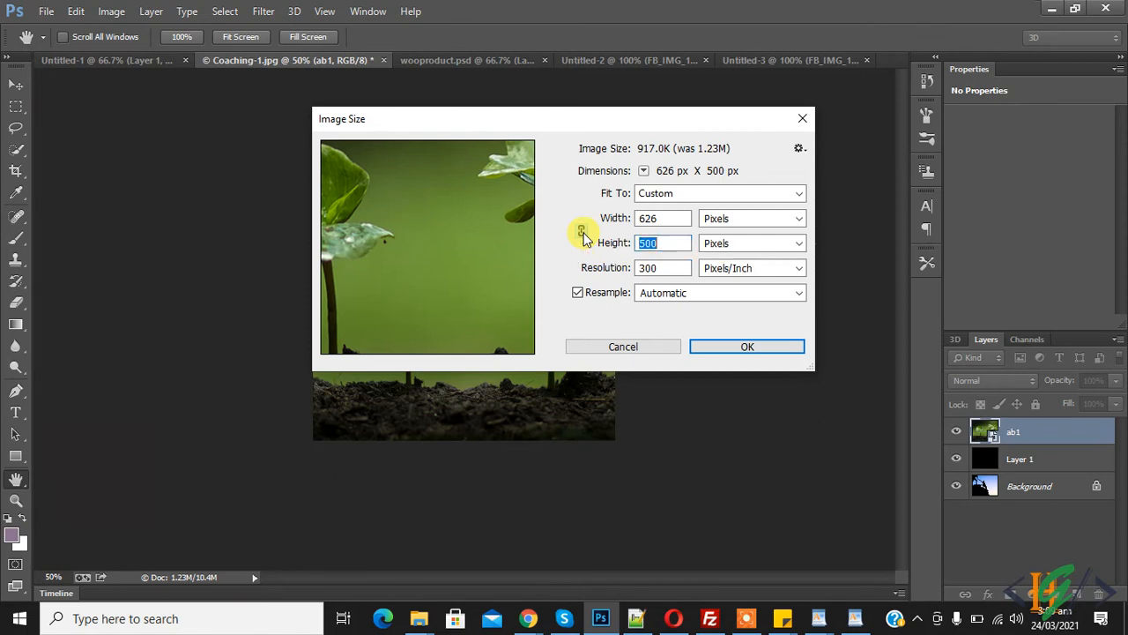
{"action": "type", "text": "5"}
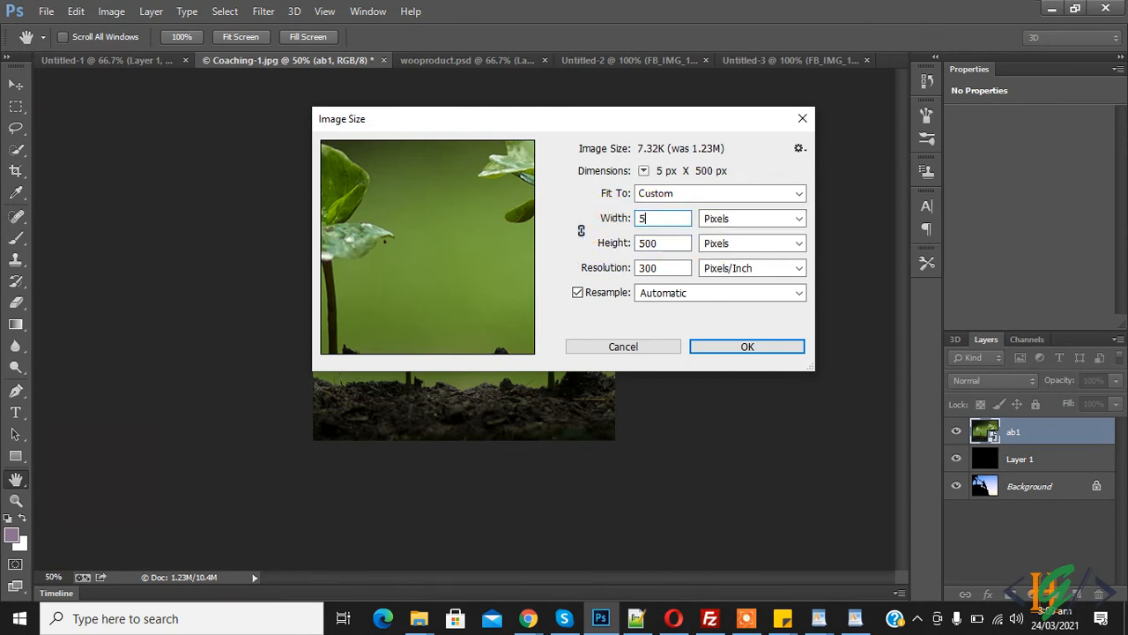
{"action": "type", "text": "00"}
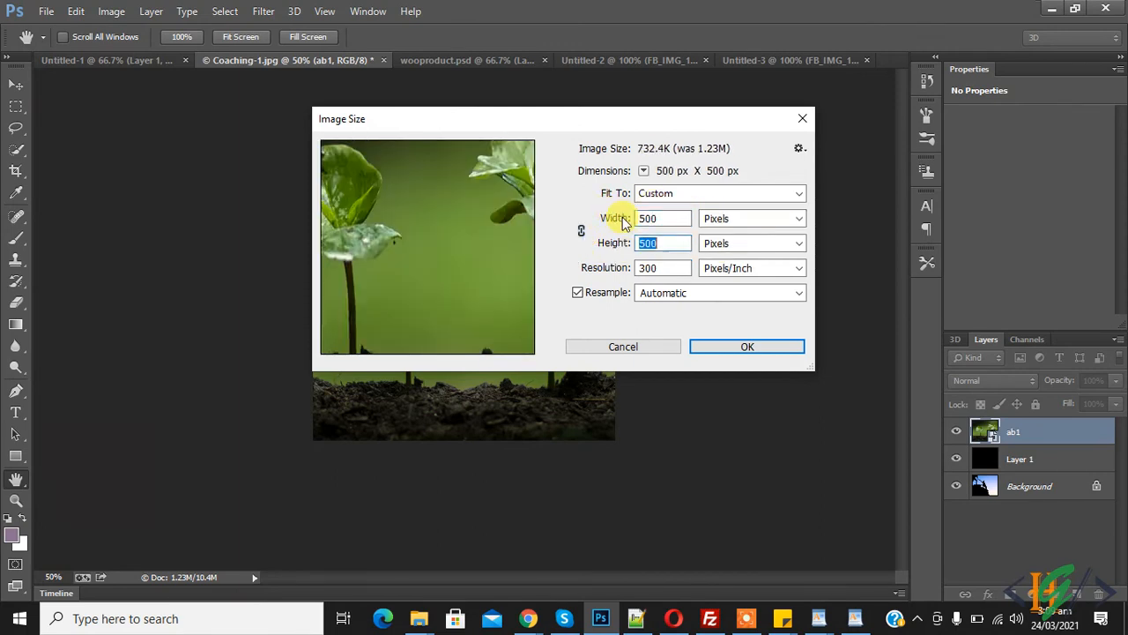
{"action": "type", "text": "300"}
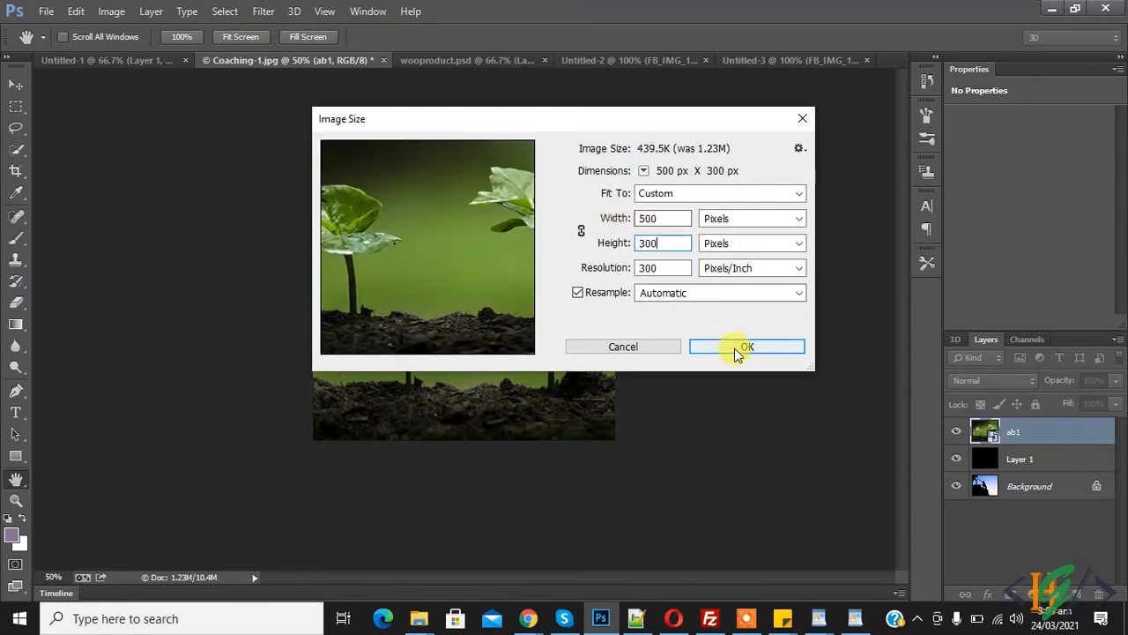
{"action": "left_click", "coordinate": [747, 345]}
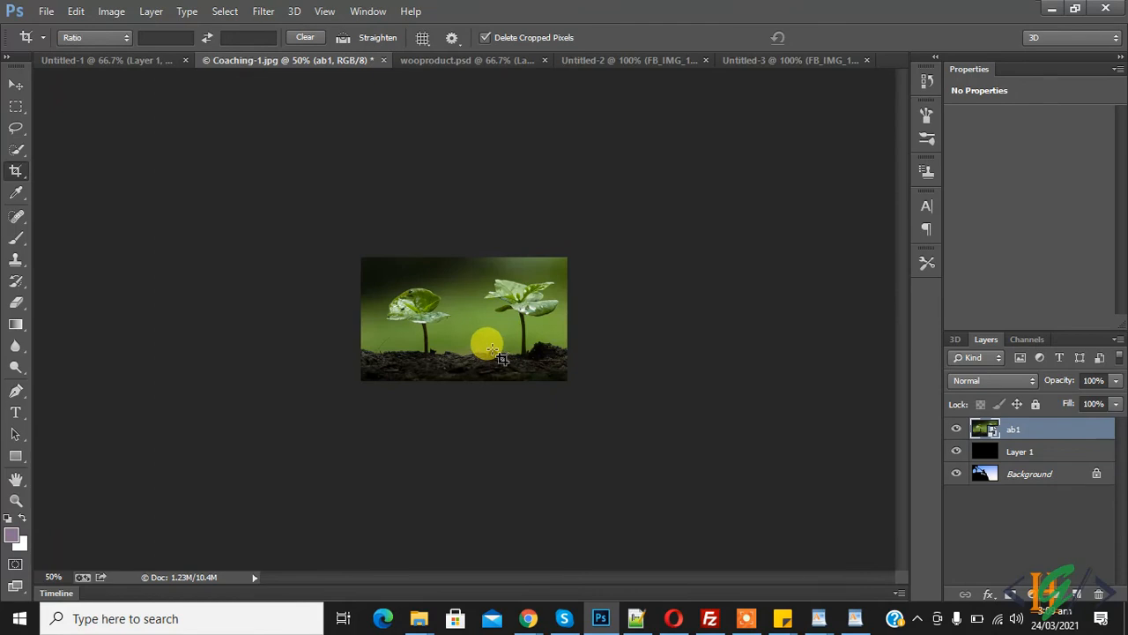
- Replace the height value with 500 px so the image becomes a 500 × 500 square
{"action": "left_click", "coordinate": [109, 11]}
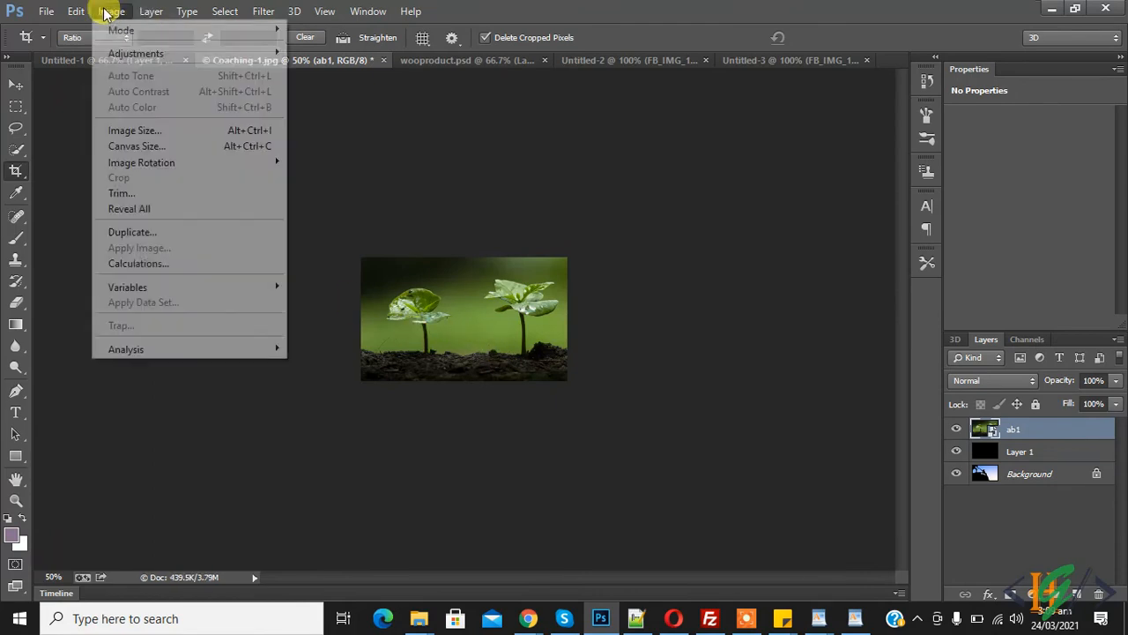
{"action": "left_click", "coordinate": [134, 131]}
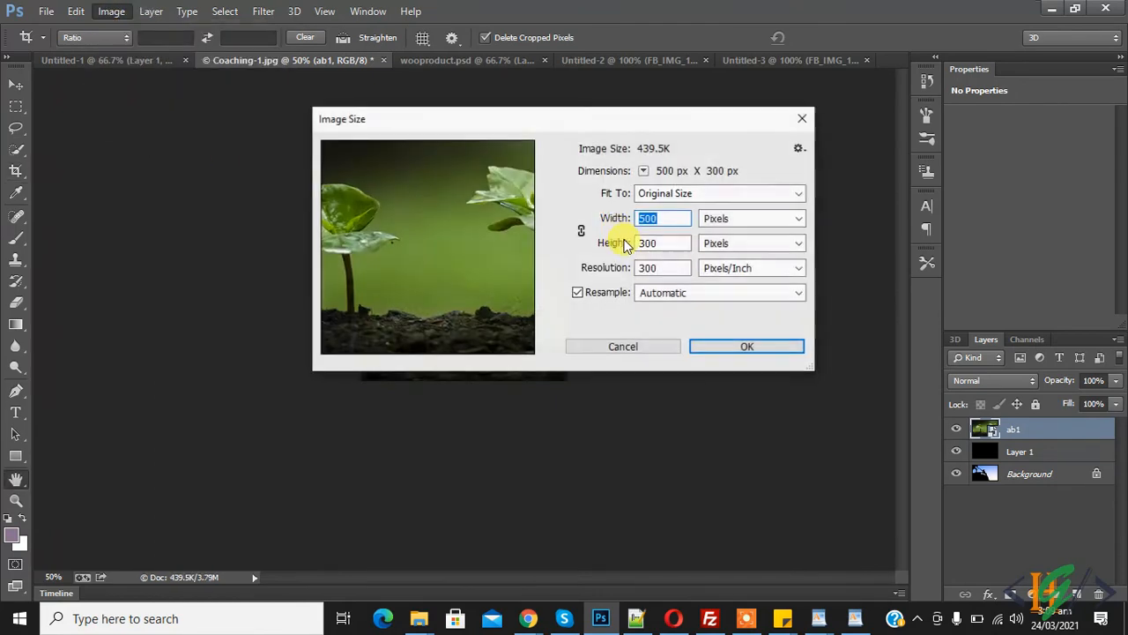
{"action": "left_click", "coordinate": [663, 243]}
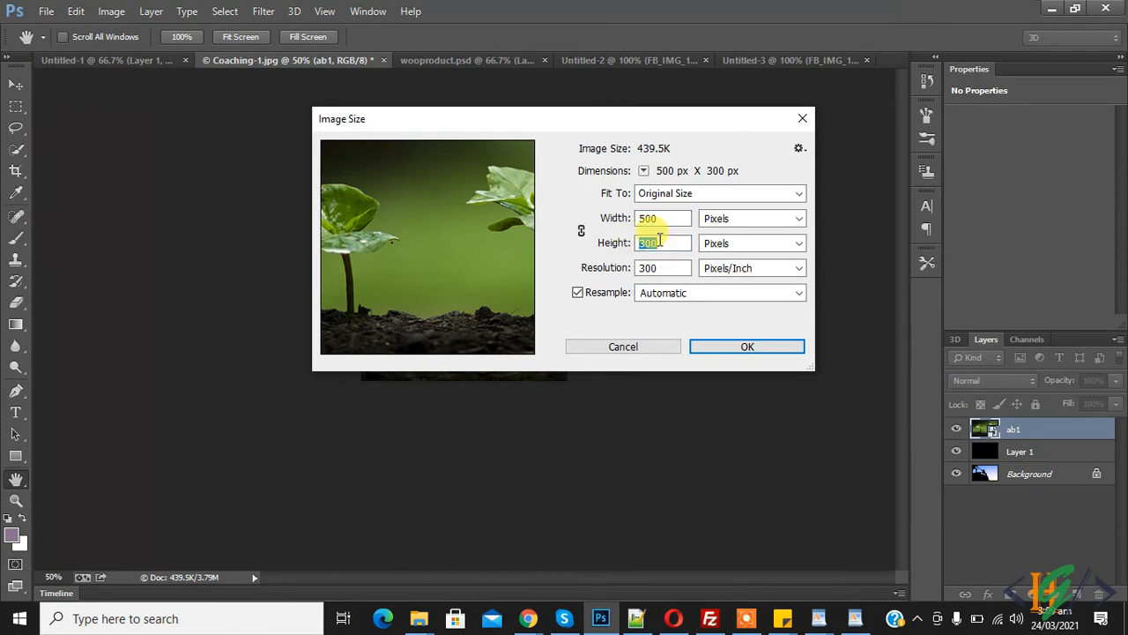
{"action": "type", "text": "50"}
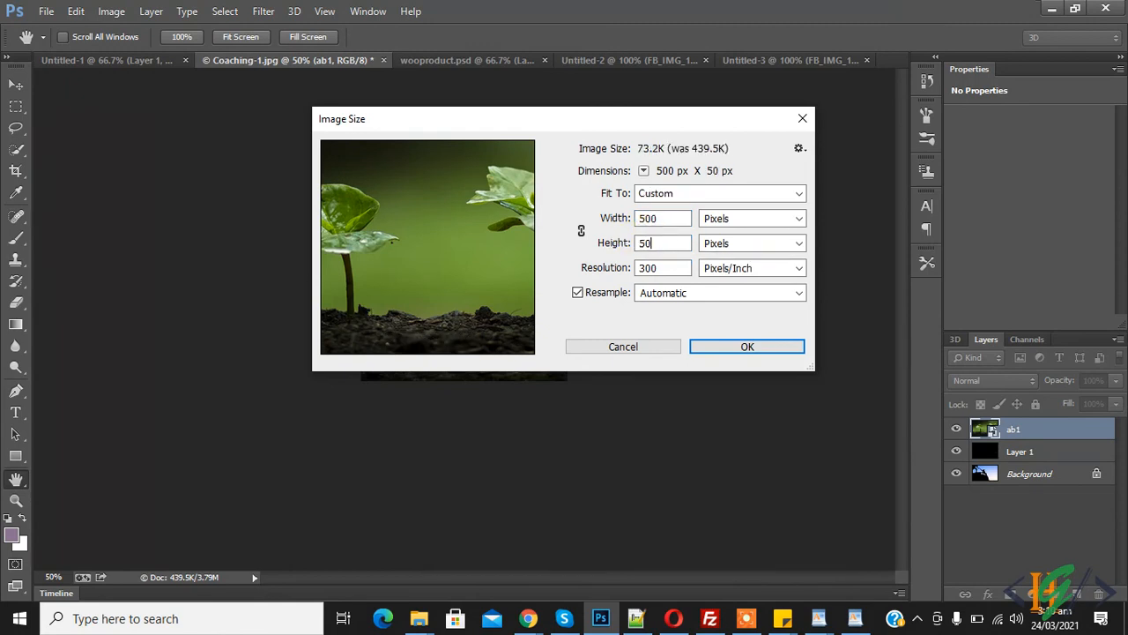
{"action": "left_click", "coordinate": [748, 345]}
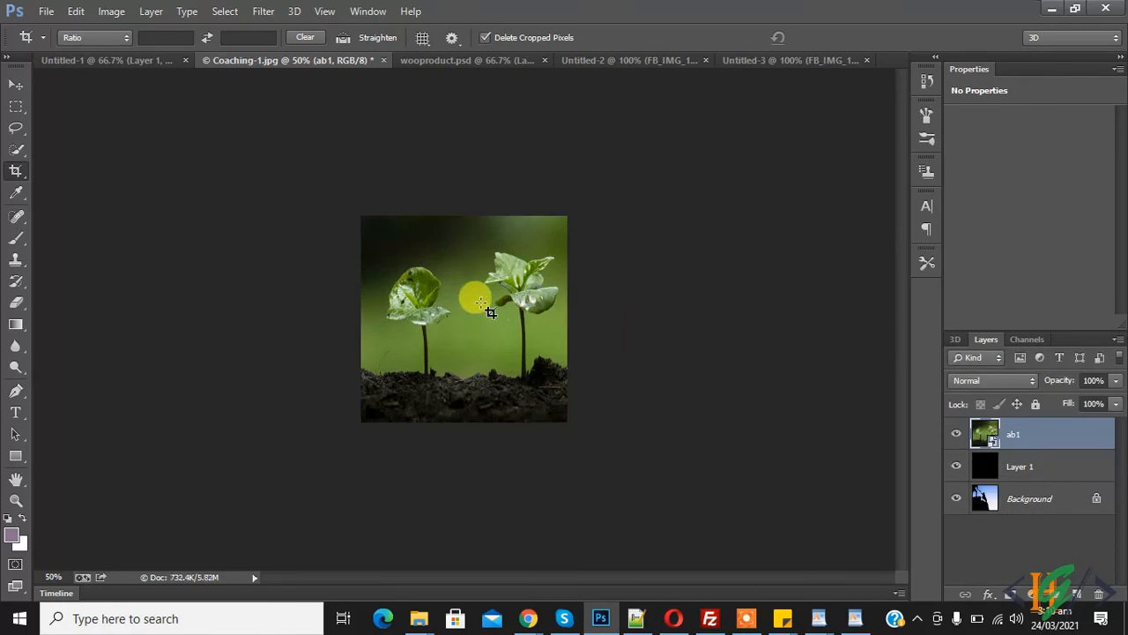
{"action": "left_click_drag", "start_coordinate": [483, 298], "coordinate": [496, 251]}
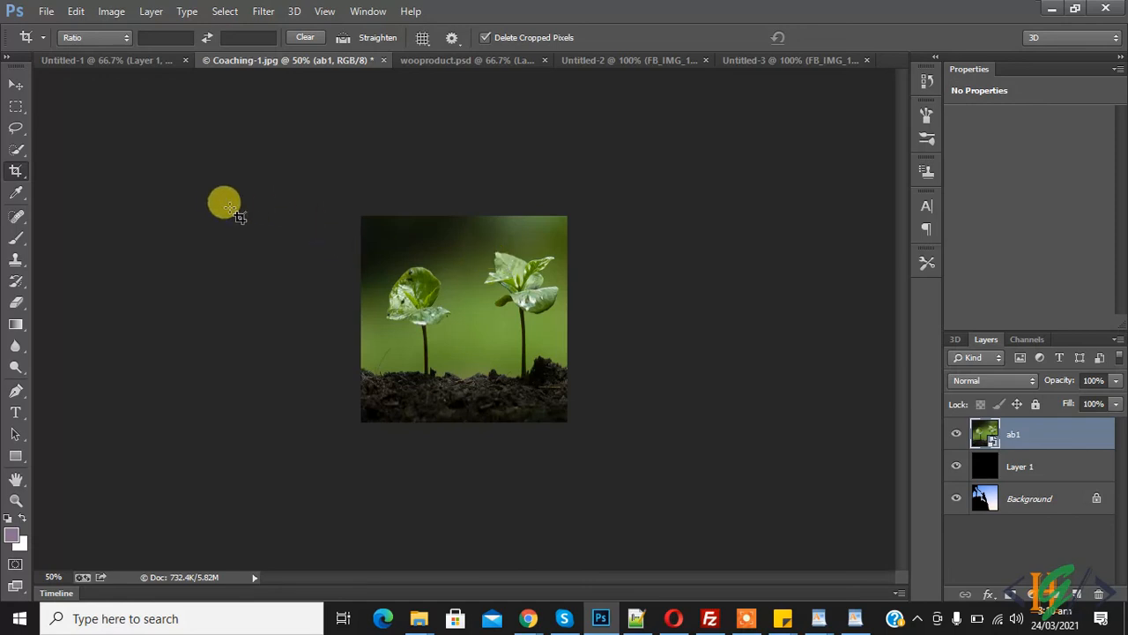
{"action": "mouse_move", "coordinate": [201, 190]}
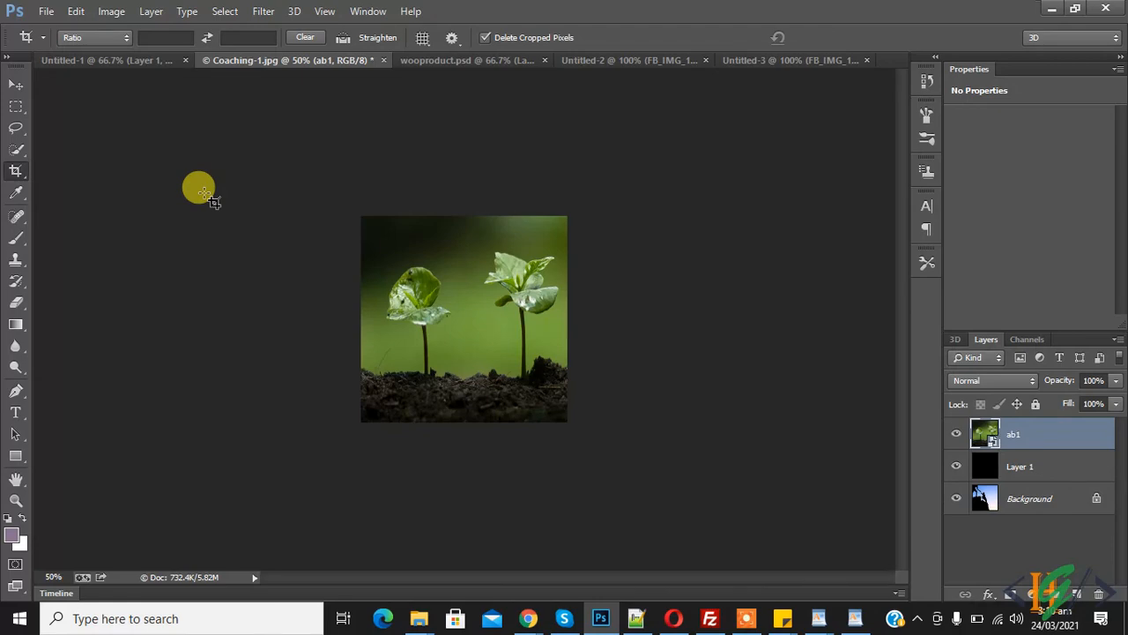